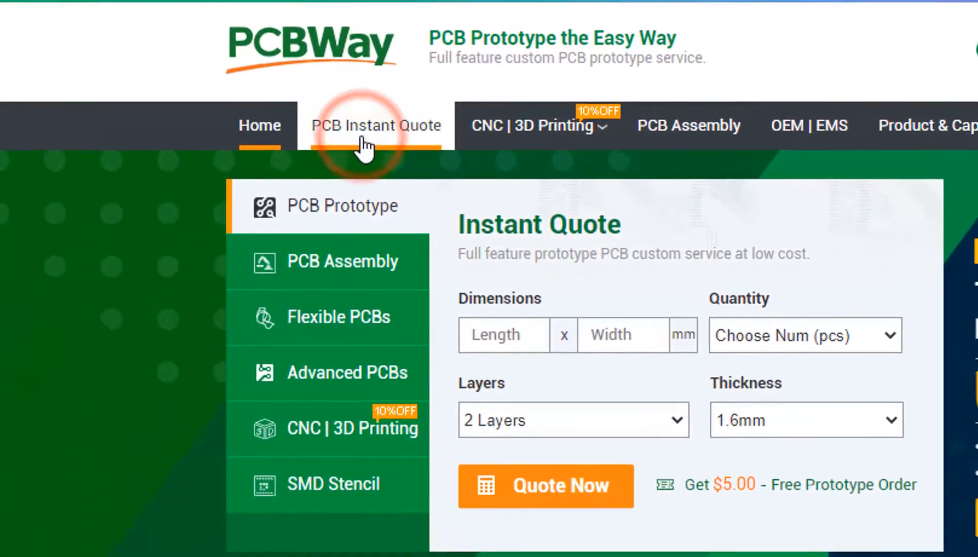
# Browse the PCB instant quote form, the PCB assembly page and the 3D printing service page
pyautogui.click(375, 125)
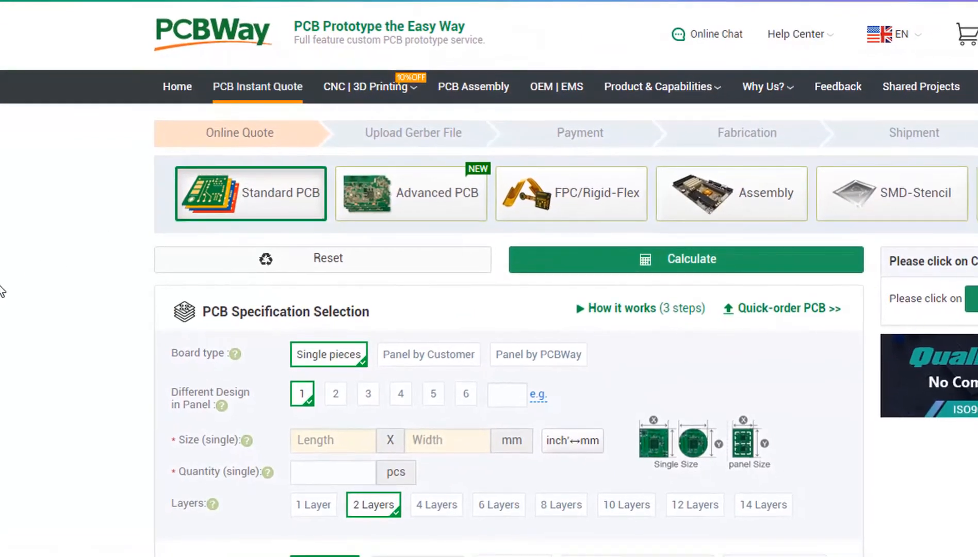
pyautogui.scroll(-3)
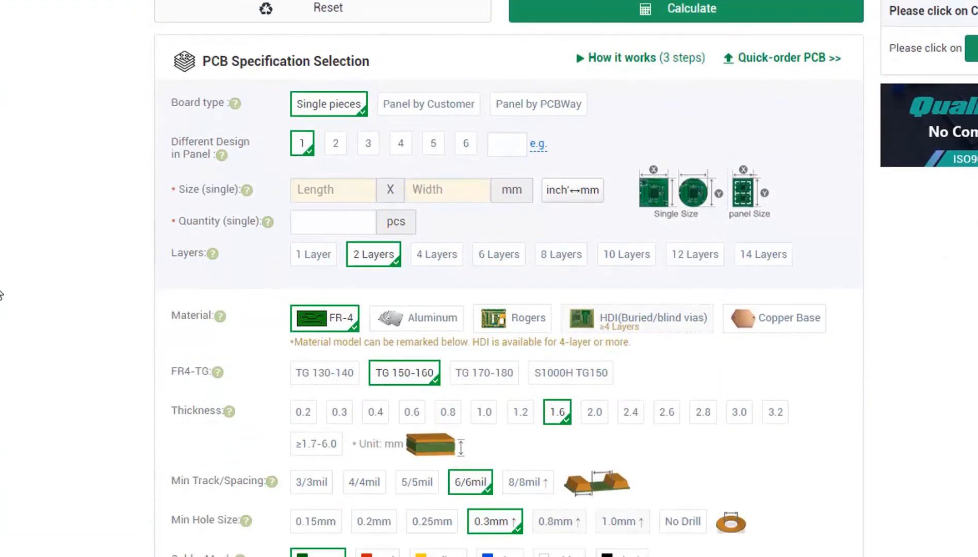
pyautogui.click(417, 76)
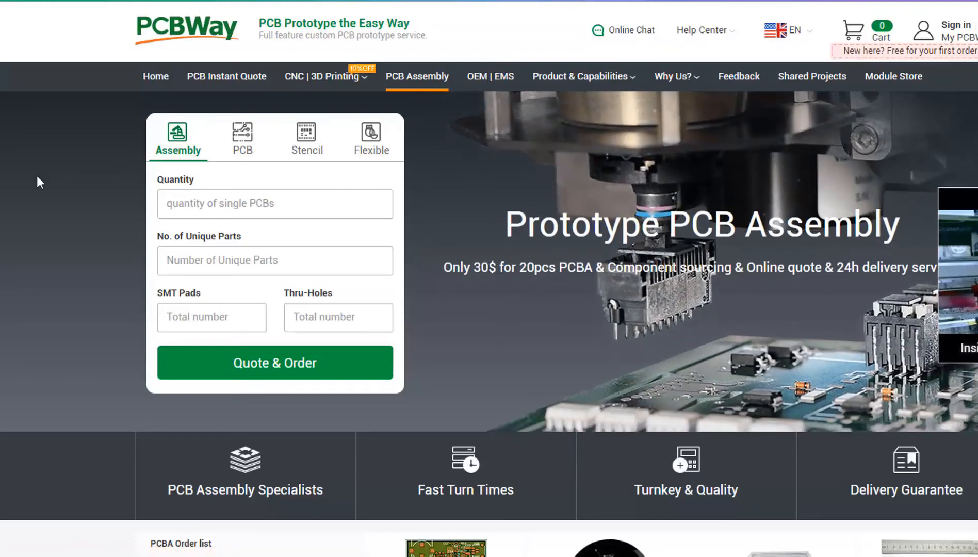
pyautogui.moveTo(324, 76)
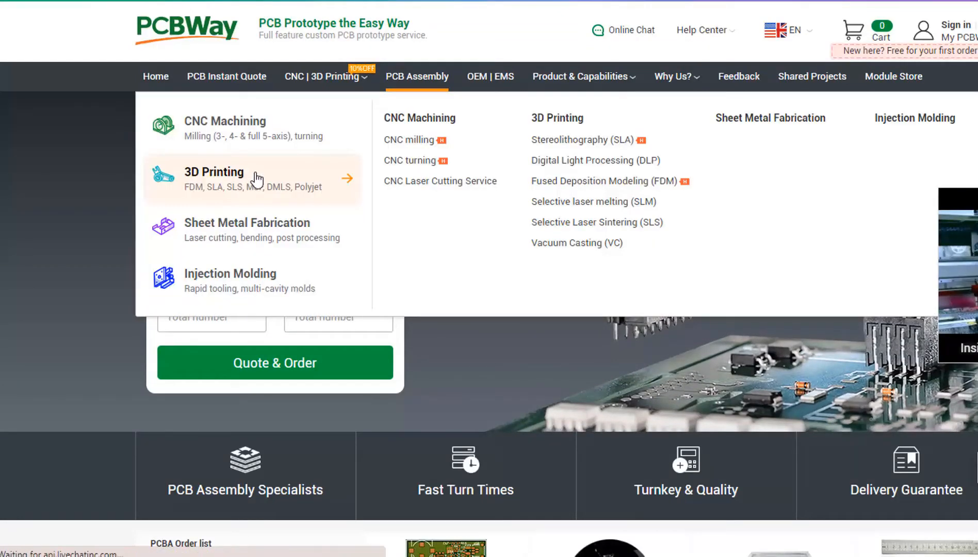
pyautogui.click(154, 78)
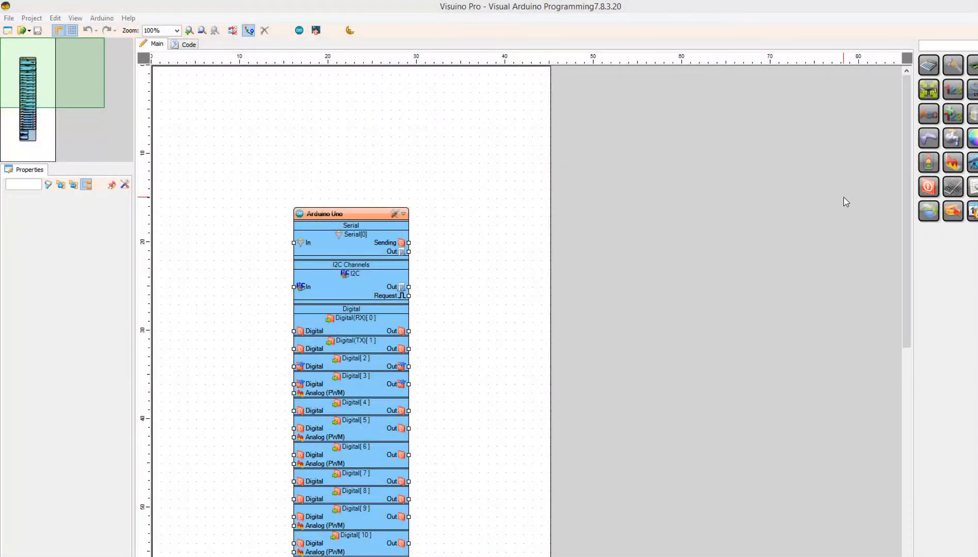
# Confirm Arduino Uno in the board dialog and filter the palette for DHT to add a HumidityThermometer
pyautogui.click(394, 213)
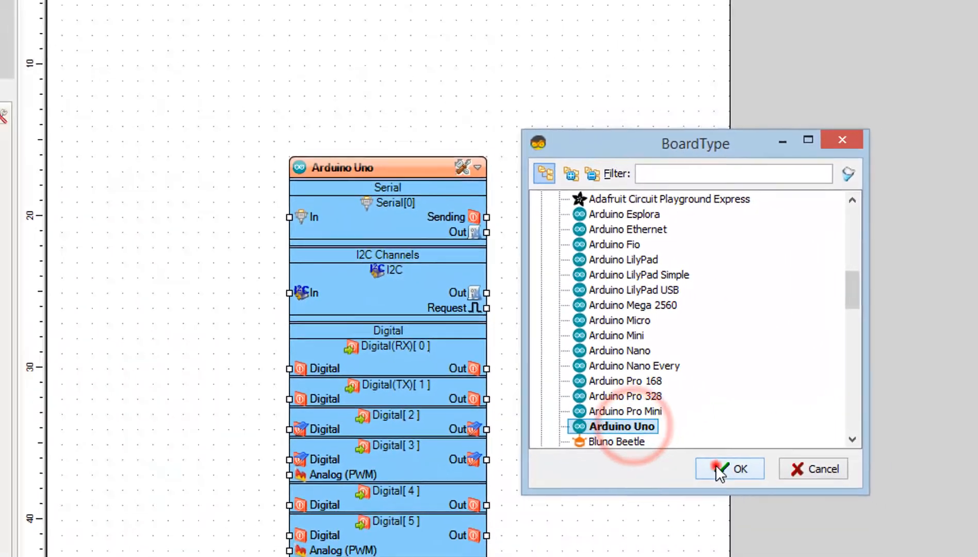
pyautogui.click(729, 469)
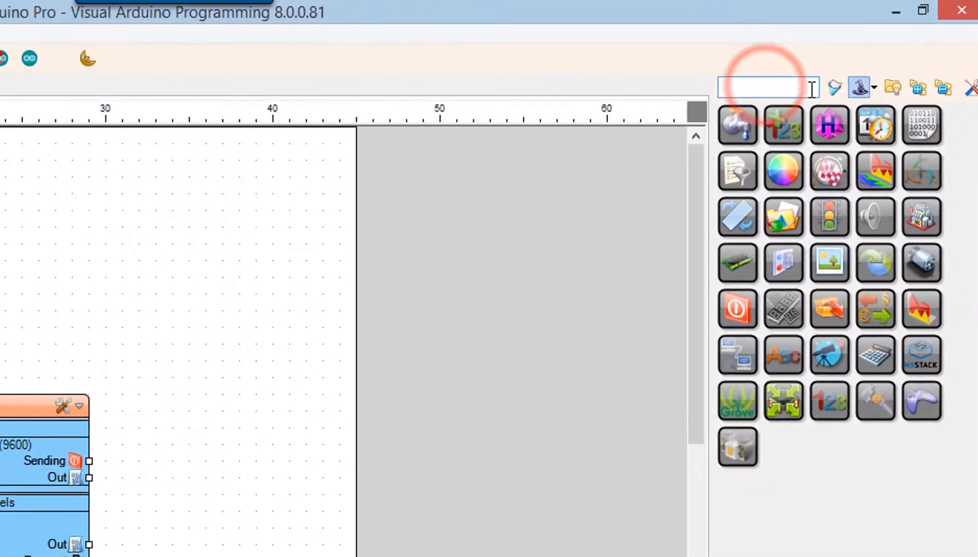
pyautogui.write('DHT')
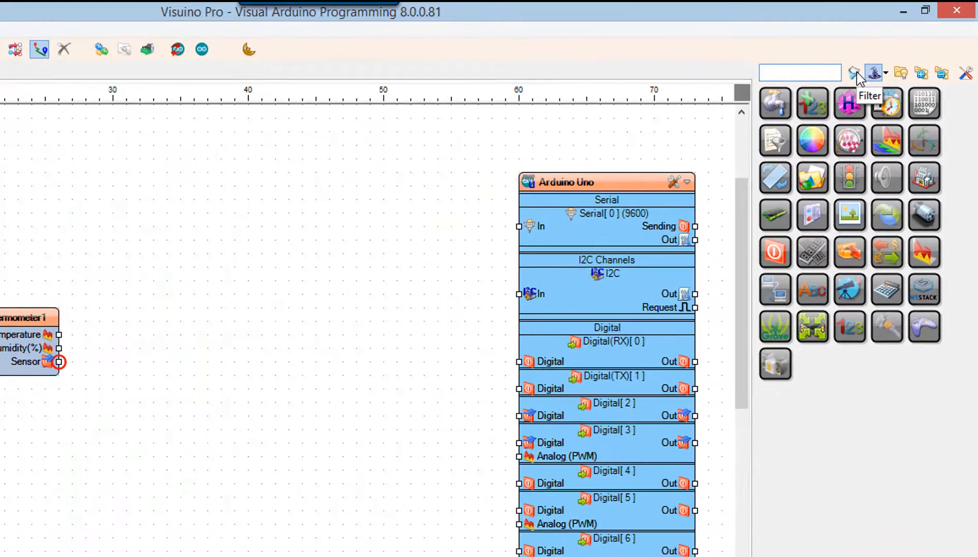
# Add a DS1307 RealTimeClock and a Date/Time Value component from the palette
pyautogui.write('DS13')
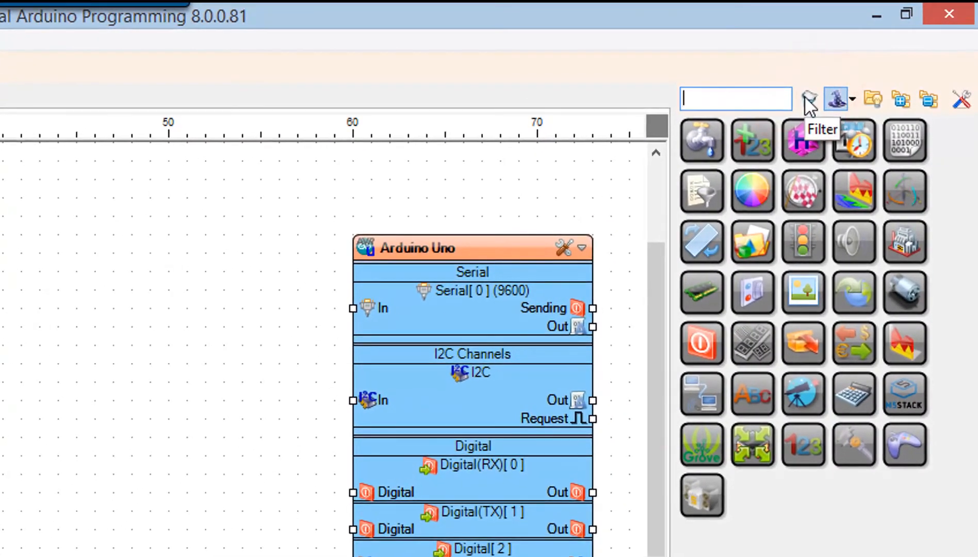
pyautogui.write('DATE')
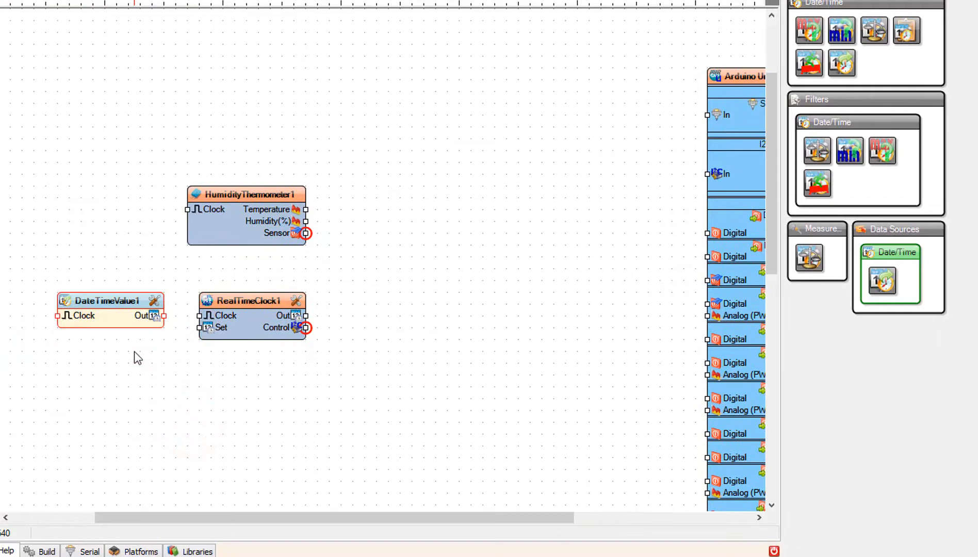
# Set DateTimeValue1's Value property to the date 2022/8/30
pyautogui.click(106, 312)
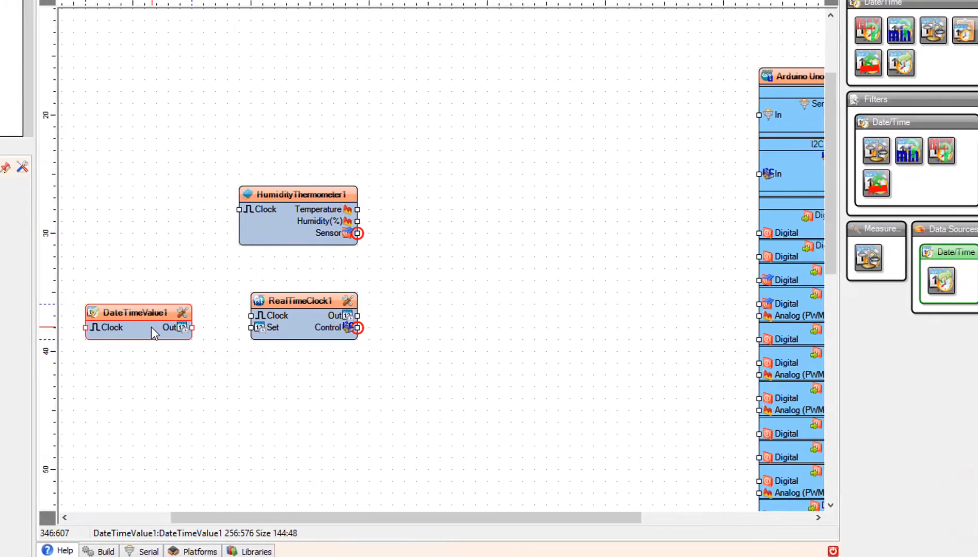
pyautogui.click(133, 311)
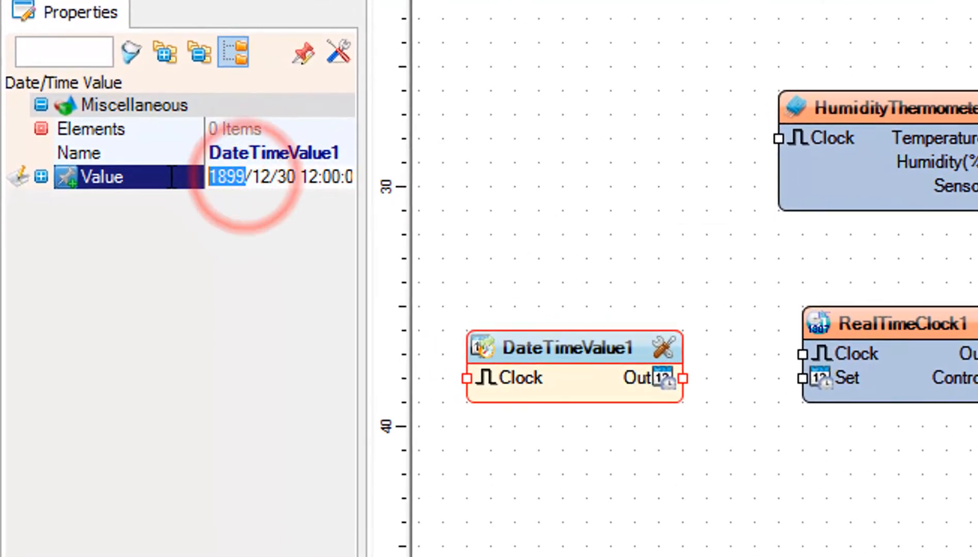
pyautogui.write('2022/')
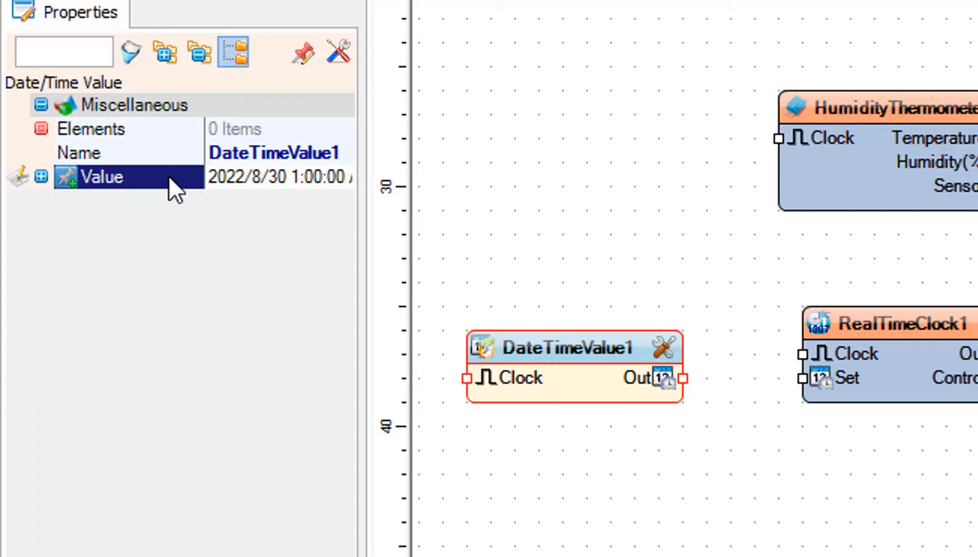
pyautogui.write('0')
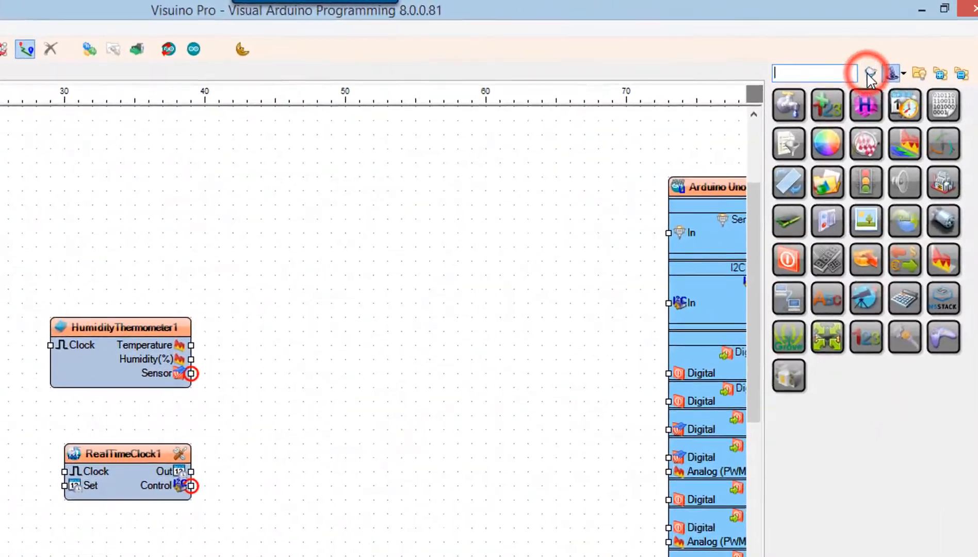
# Add a Formatted Text component with one Text Element and two Analog Elements
pyautogui.write('FO')
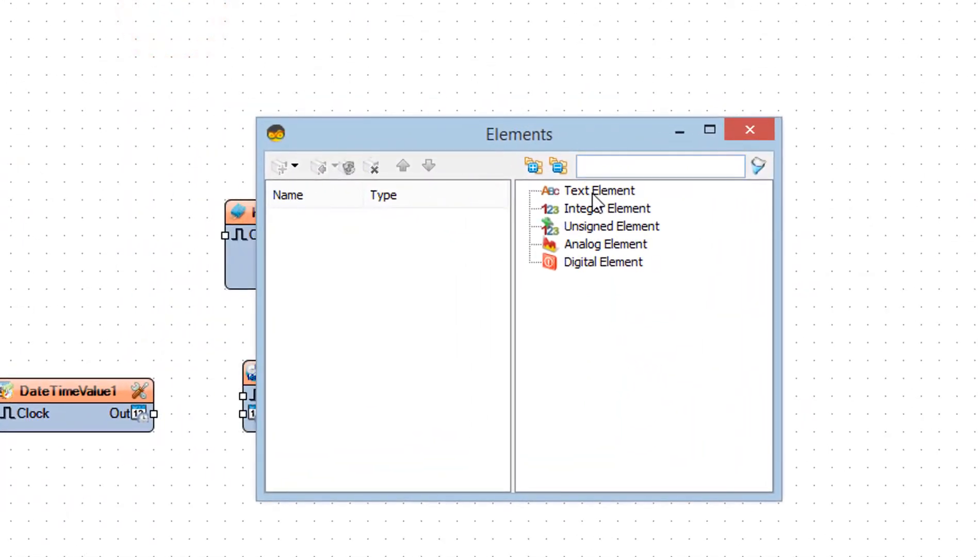
pyautogui.click(598, 190)
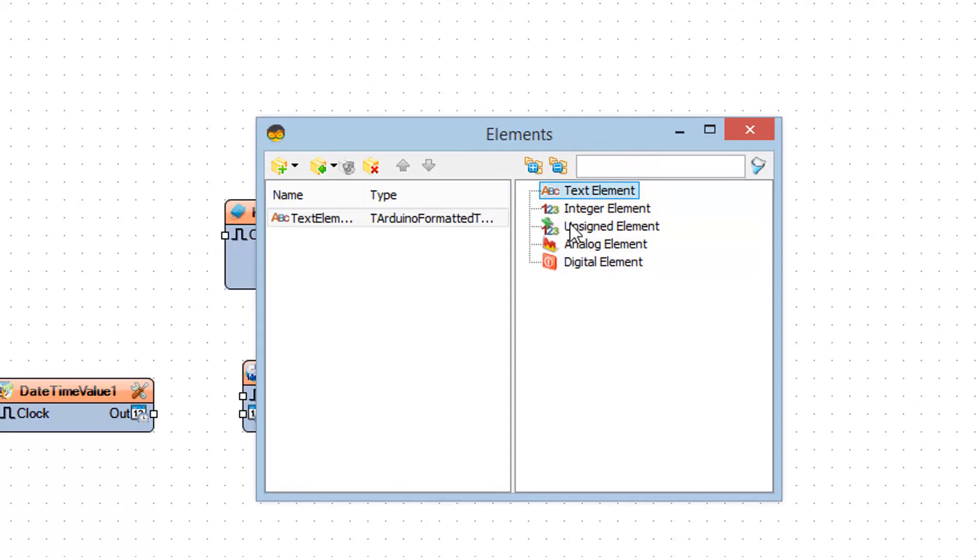
pyautogui.click(604, 244)
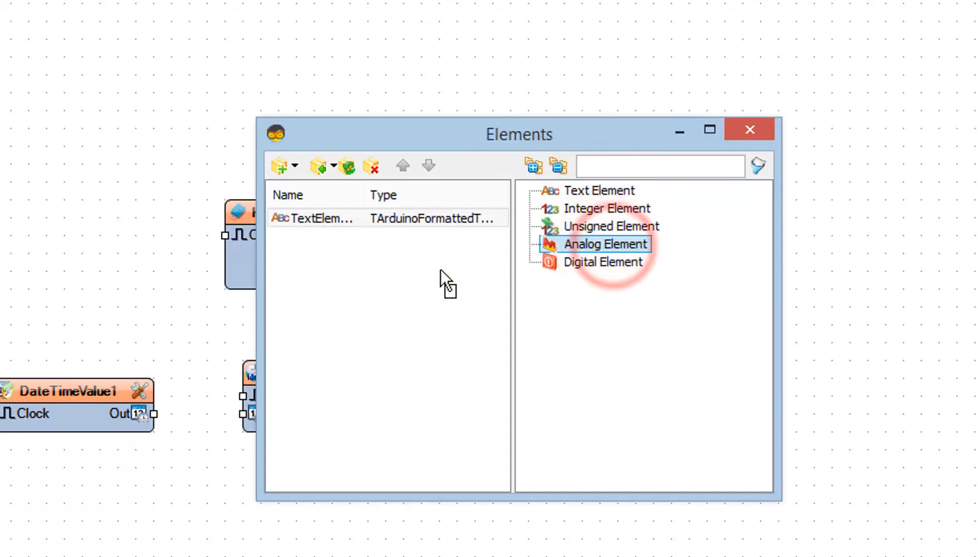
pyautogui.doubleClick(596, 243)
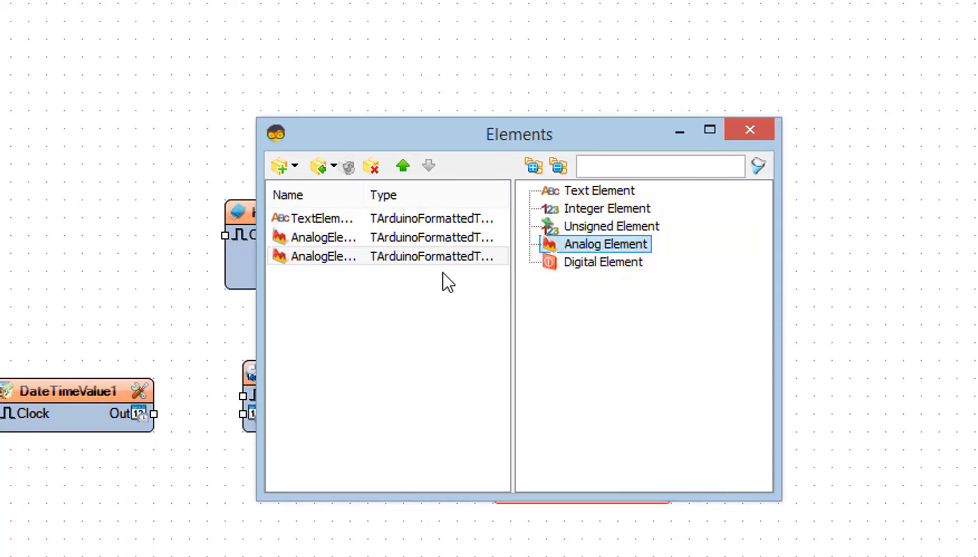
pyautogui.click(748, 129)
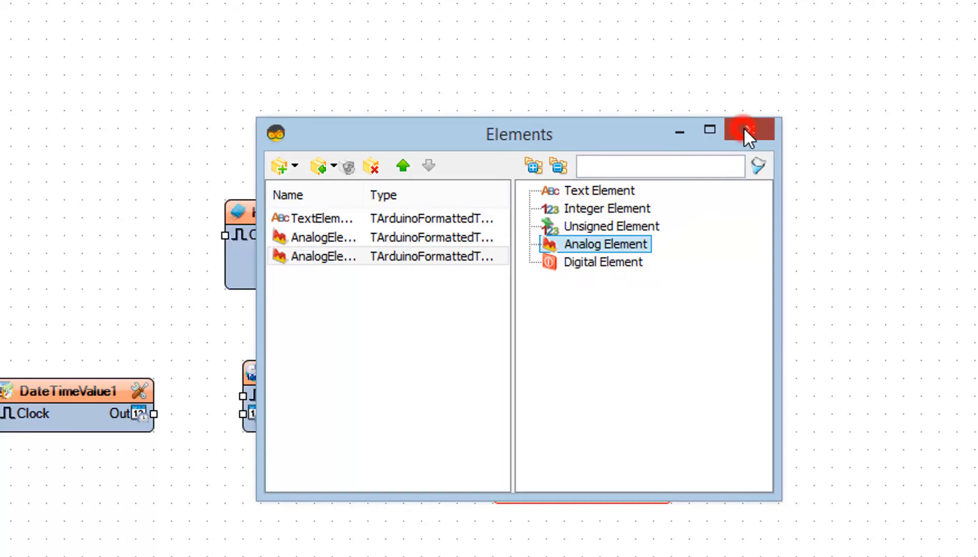
pyautogui.click(746, 130)
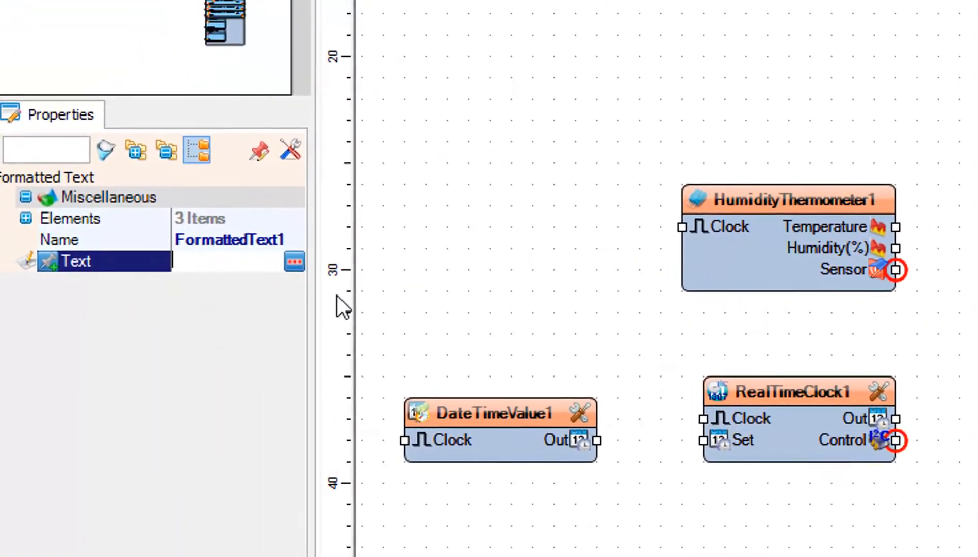
# Enter FormattedText1's Text template as DateTime:%0 TEMP:%1 HUM:%2
pyautogui.write('Da')
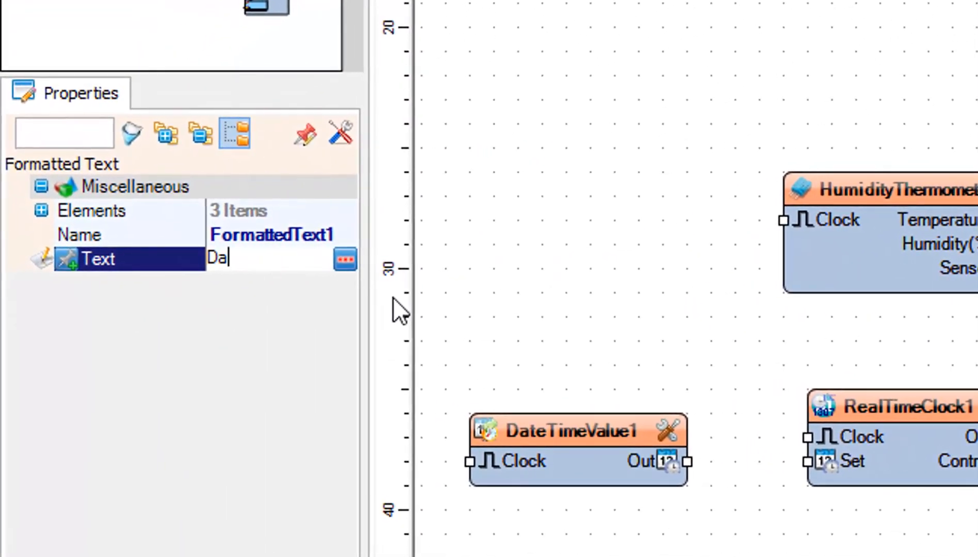
pyautogui.write('te')
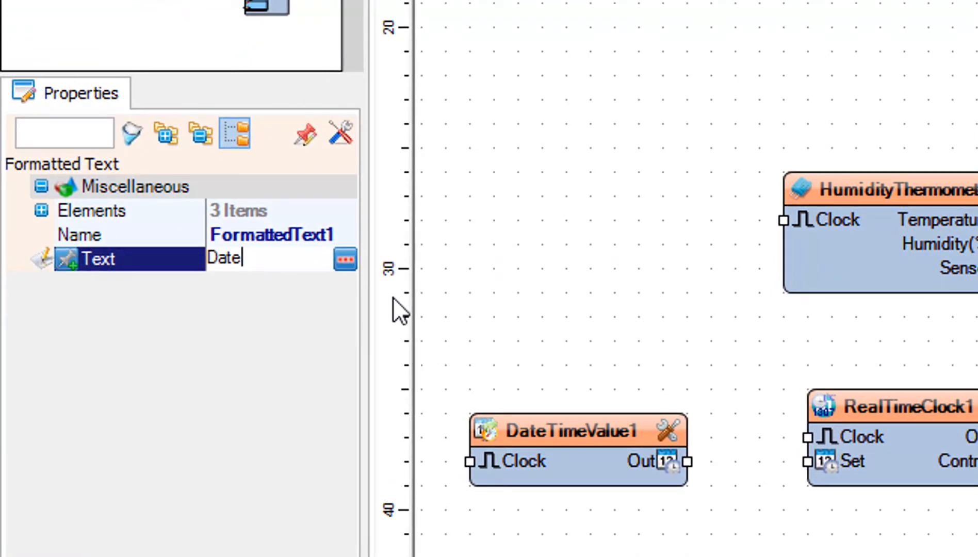
pyautogui.write('Time:')
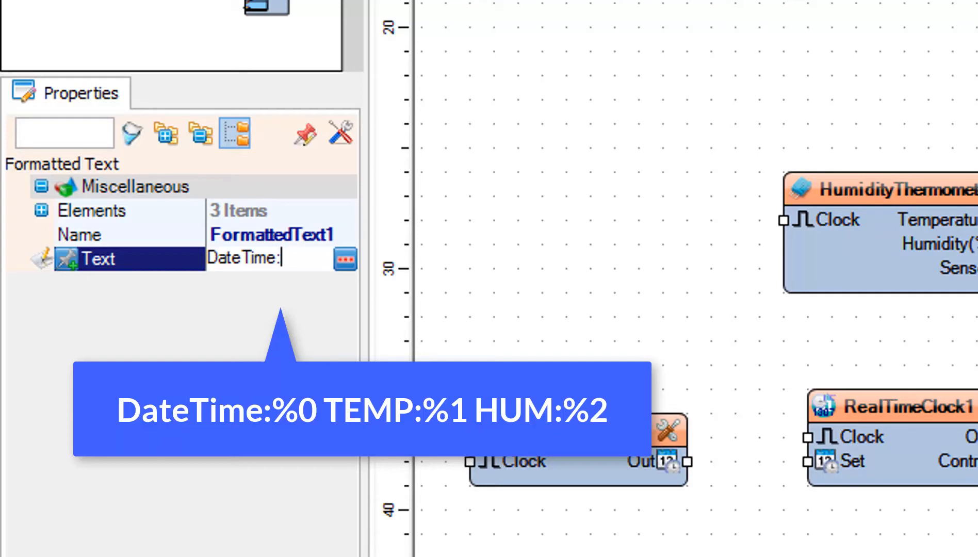
pyautogui.write('%0')
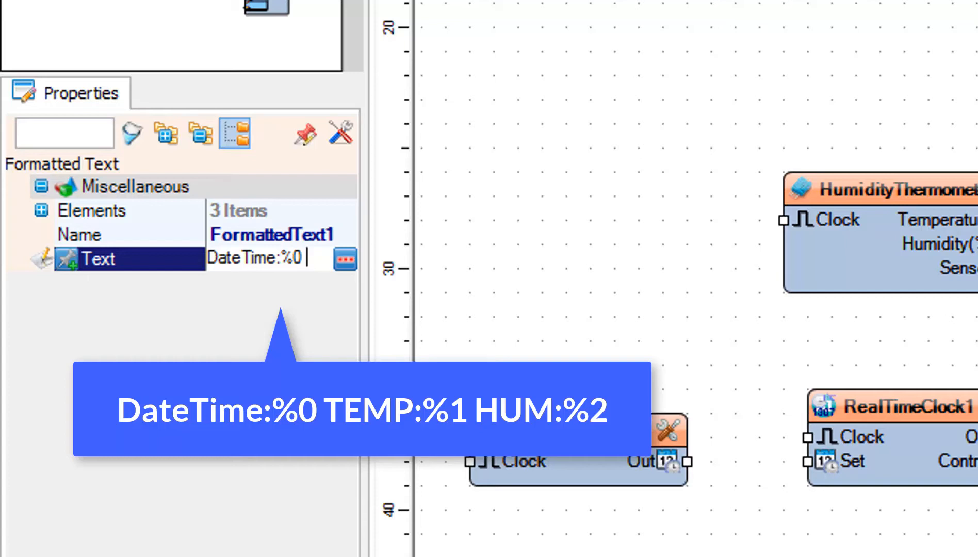
pyautogui.write('TEMP:%1')
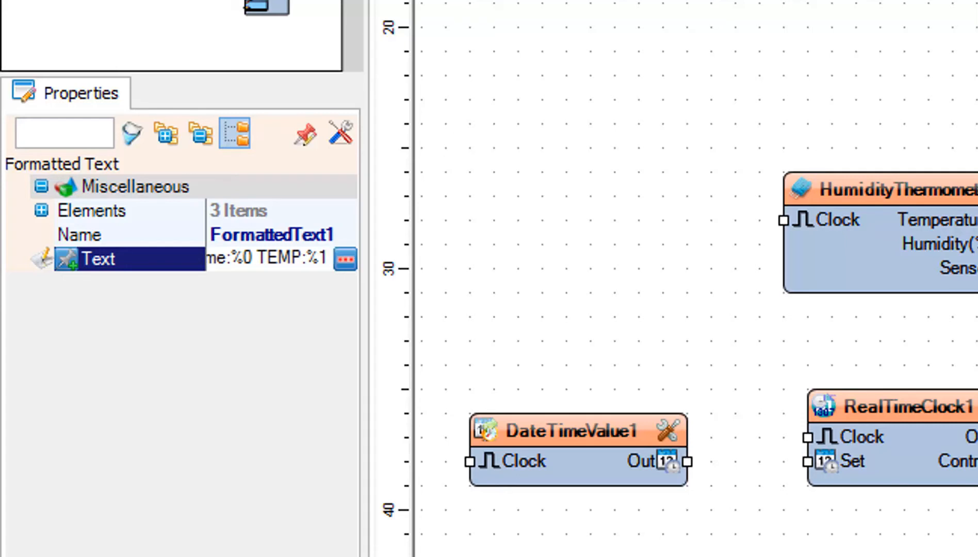
pyautogui.write('HUM:')
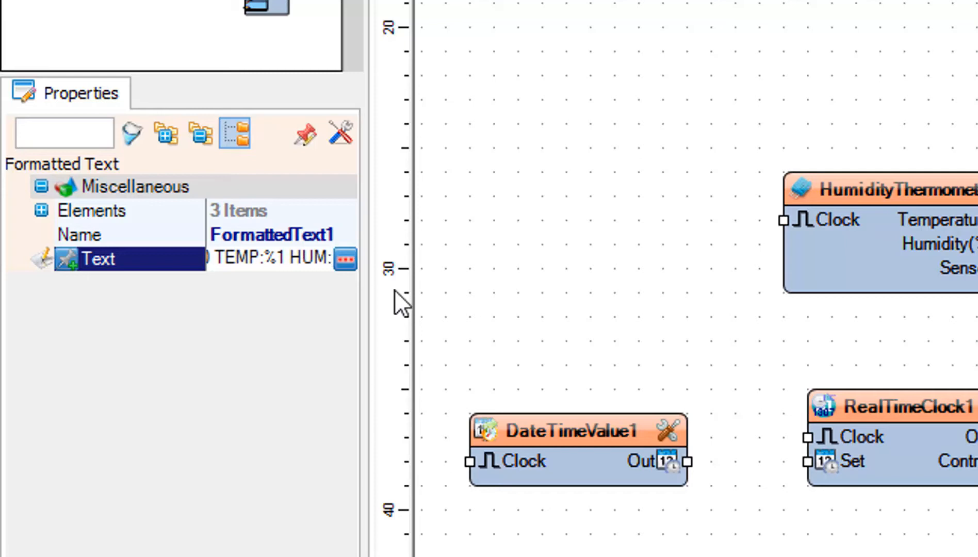
pyautogui.write('%2')
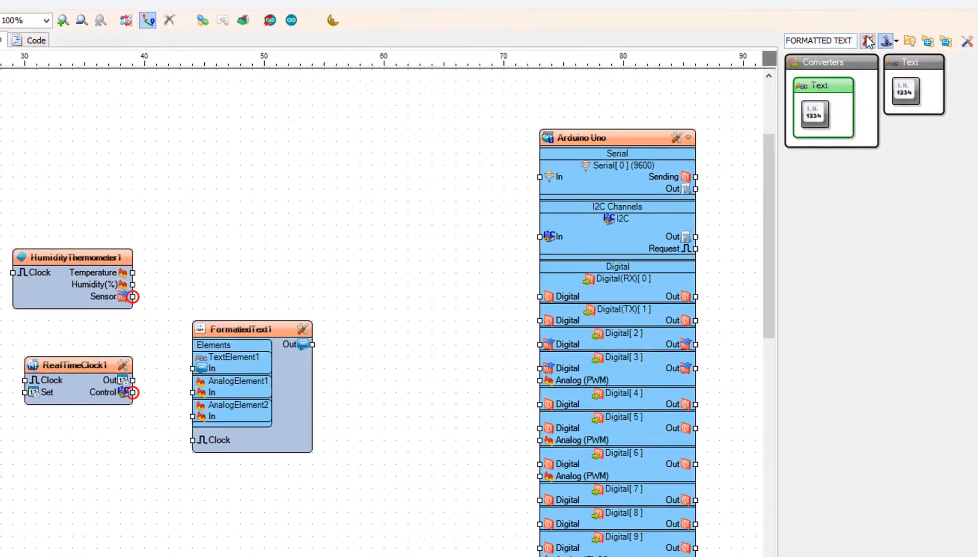
# Add an SD card component with a File element whose Path Name is SENSDATA.txt
pyautogui.write('SD')
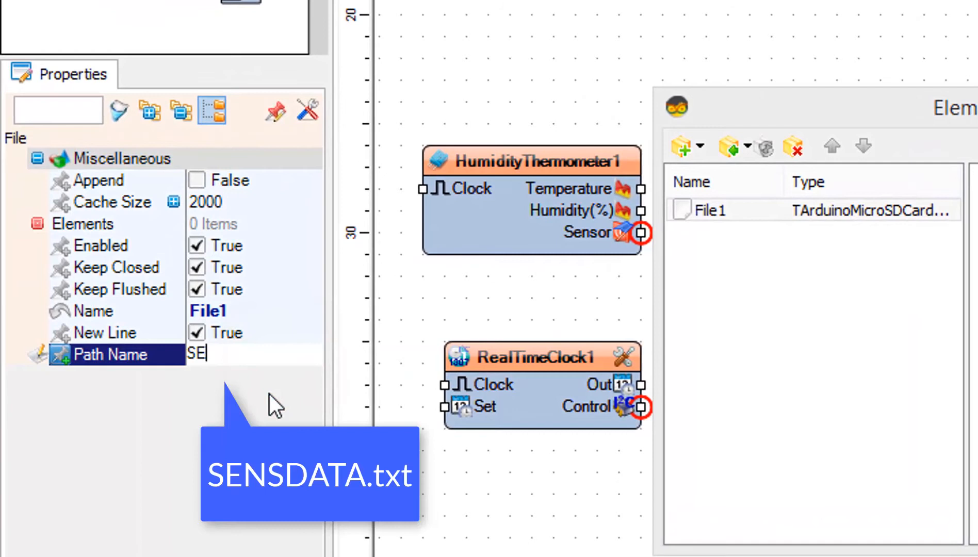
pyautogui.write('N')
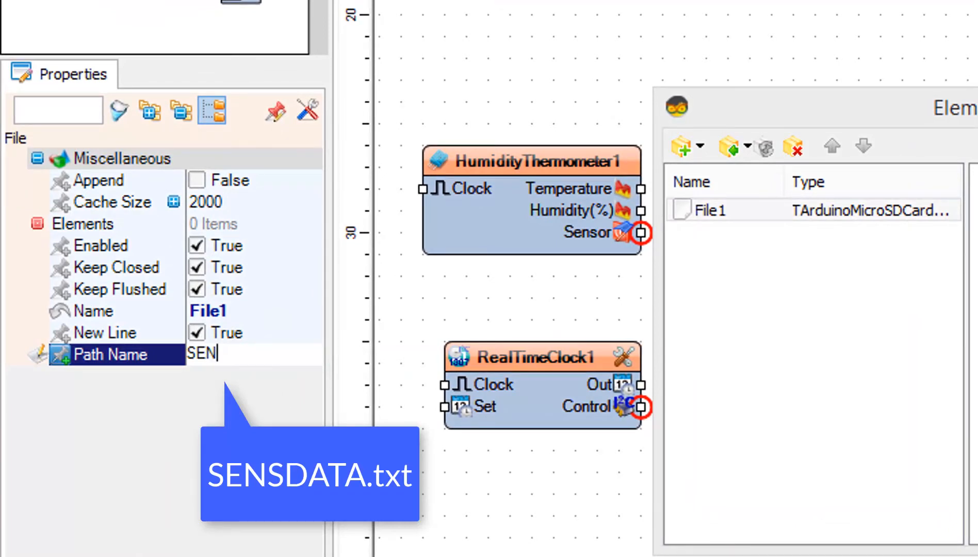
pyautogui.write('SDATA')
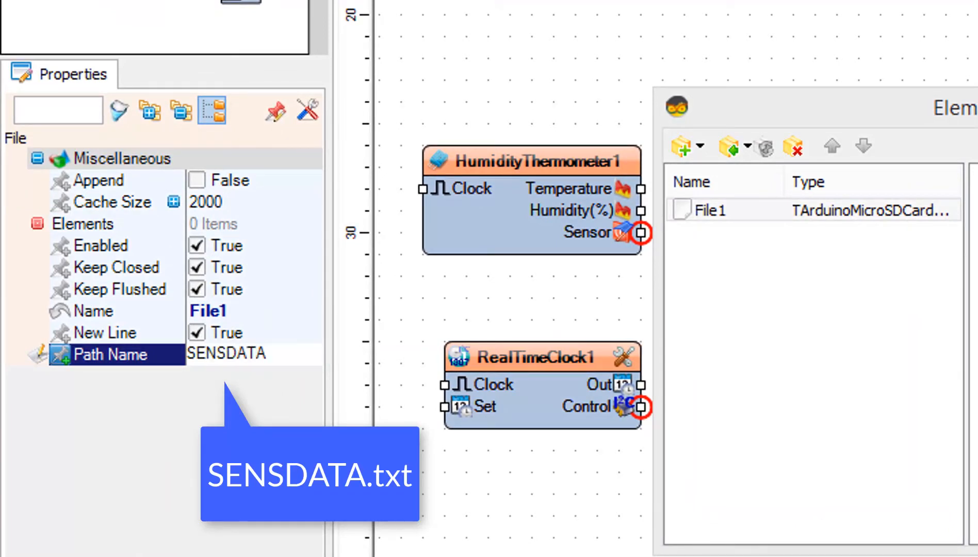
pyautogui.write('.txt')
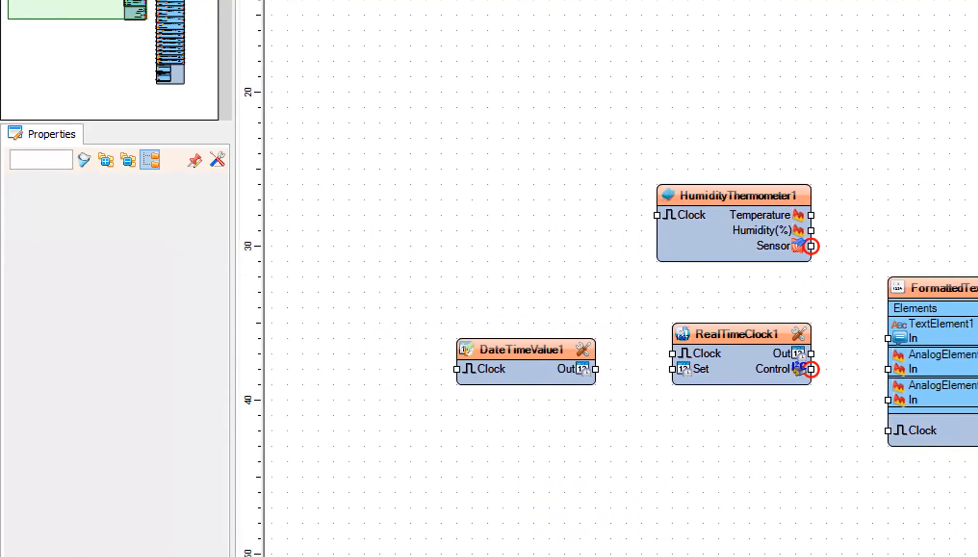
# Wire Temperature into AnalogElement1 In and Humidity into AnalogElement2 In
pyautogui.scroll(-3)
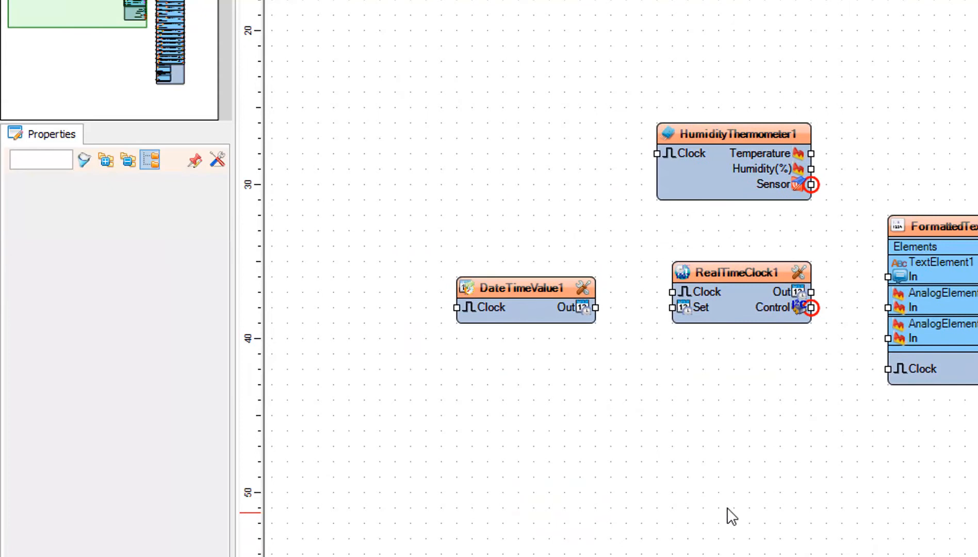
pyautogui.hscroll(3)
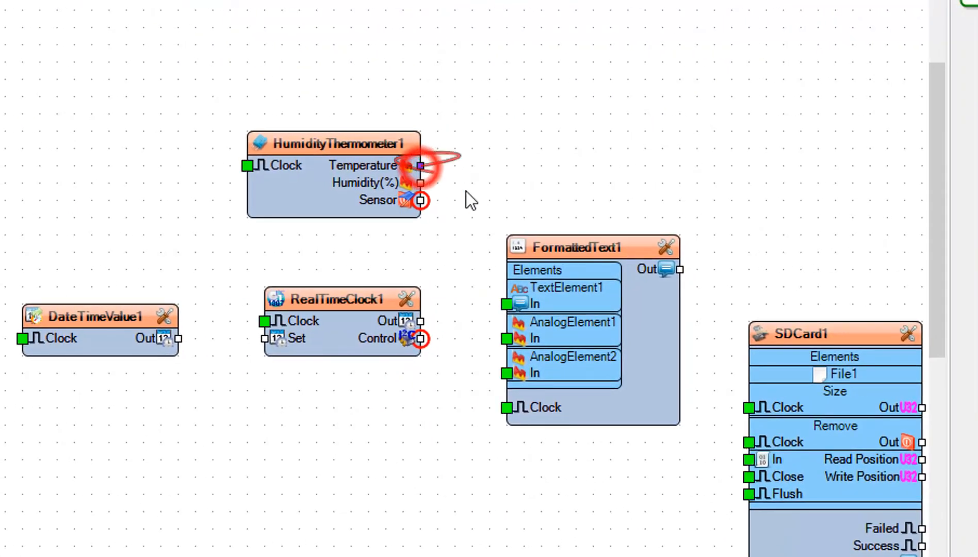
pyautogui.moveTo(420, 166); pyautogui.dragTo(508, 339)
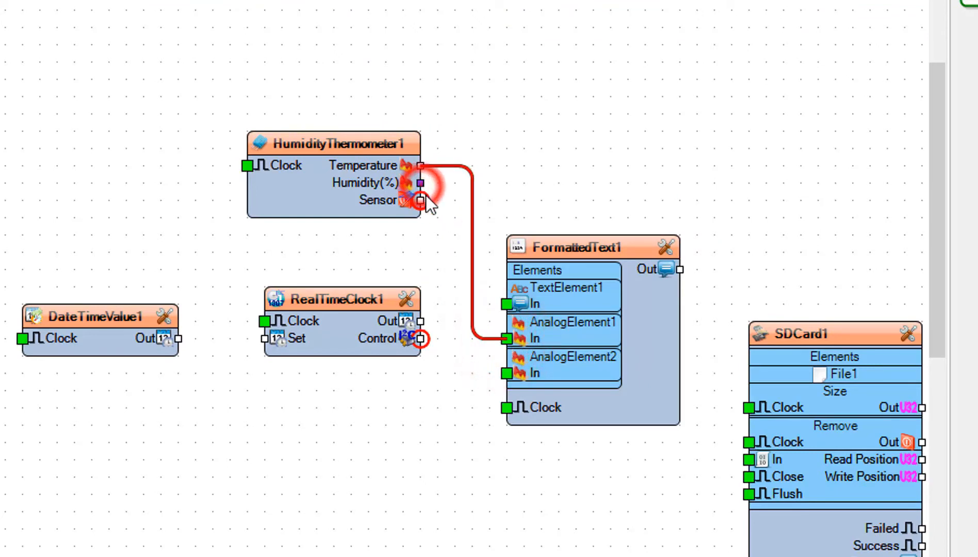
pyautogui.moveTo(417, 182); pyautogui.dragTo(511, 372)
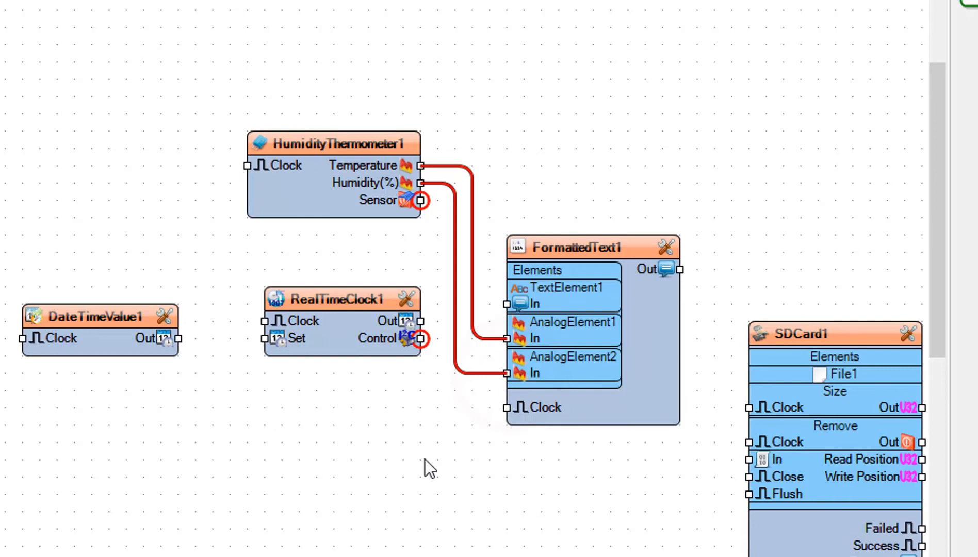
pyautogui.moveTo(392, 429)
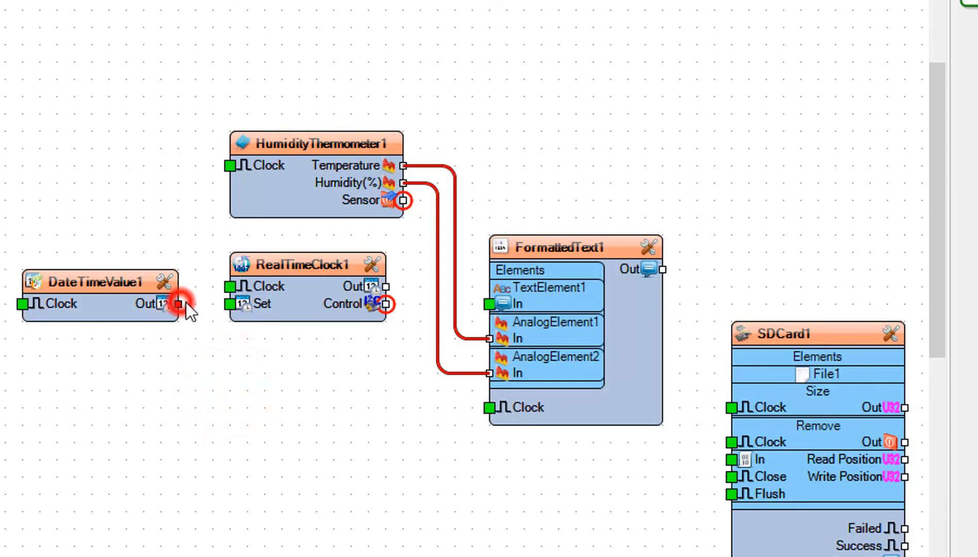
# Wire DateTimeValue1 Out to RealTimeClock1 Set and the clock Out to TextElement1 In
pyautogui.moveTo(180, 304); pyautogui.dragTo(232, 304)
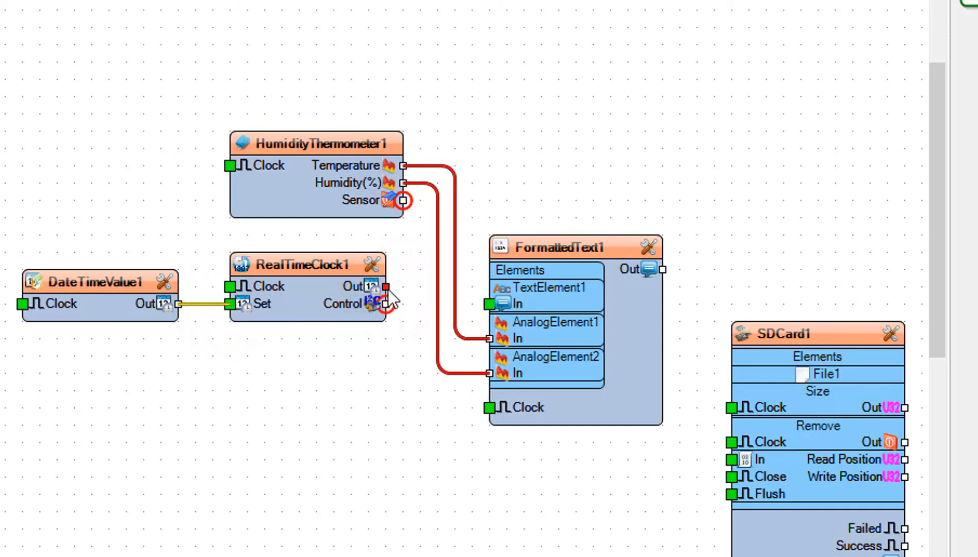
pyautogui.moveTo(385, 287); pyautogui.dragTo(489, 305)
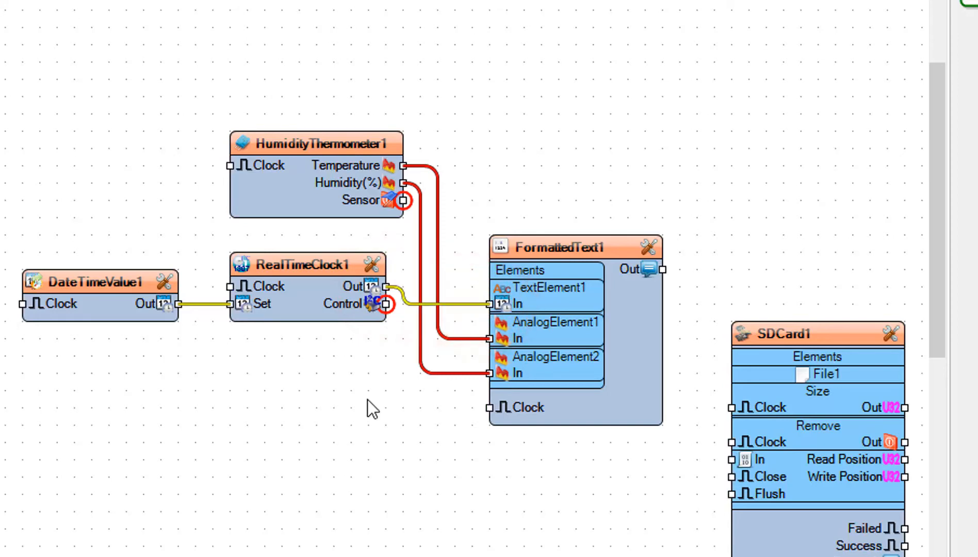
pyautogui.hscroll(3)
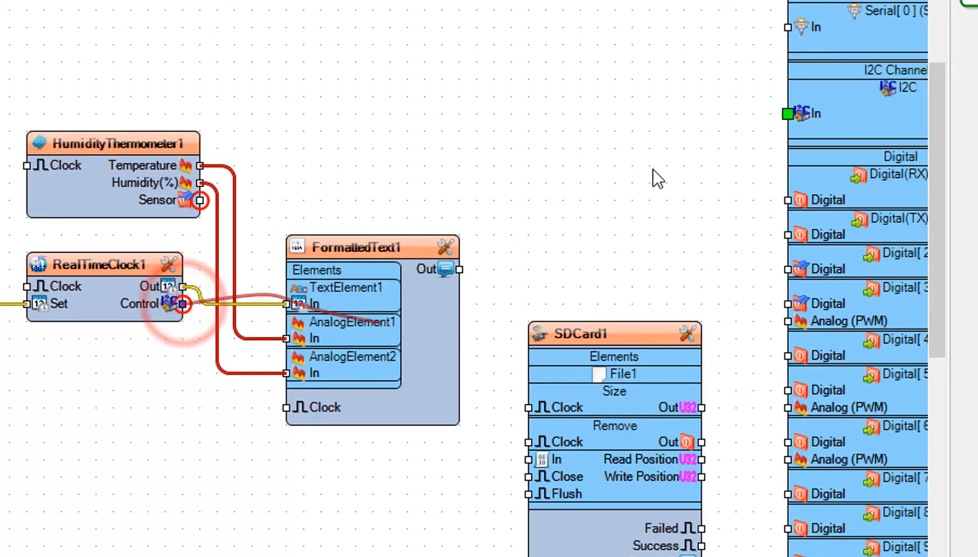
# Wire RealTimeClock1 Control to the Arduino I2C In and add a Clock Generator component
pyautogui.moveTo(180, 303); pyautogui.dragTo(787, 114)
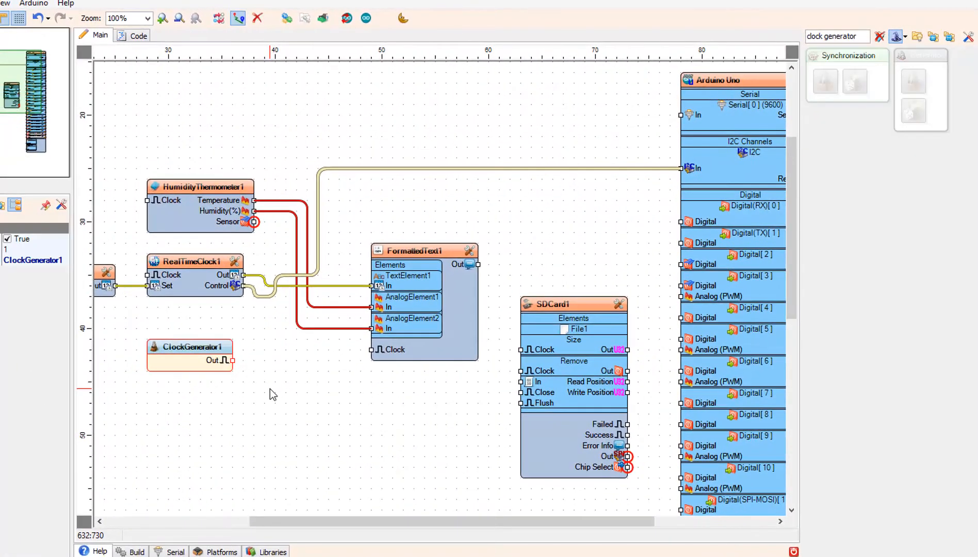
pyautogui.click(189, 360)
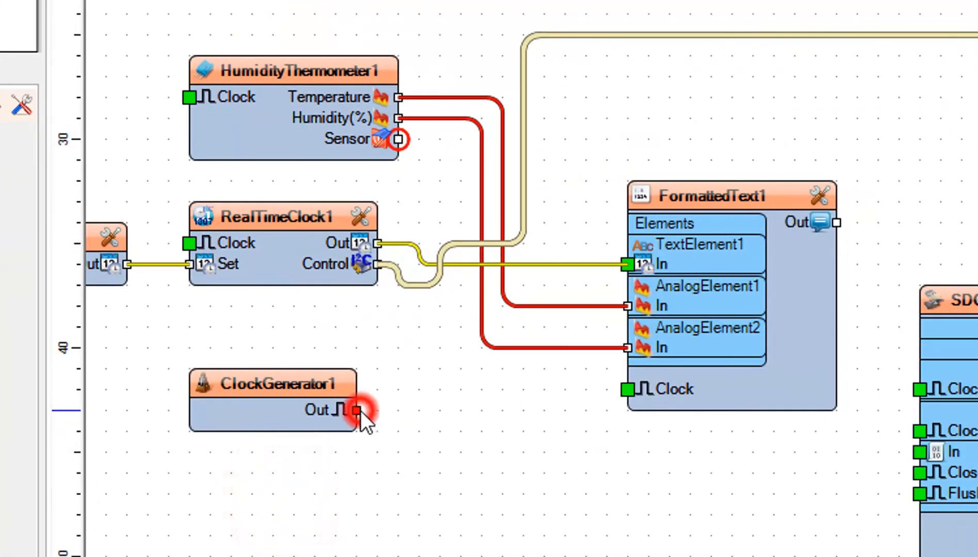
# Wire ClockGenerator1 Out to the Clock pins, FormattedText1 Out to File1 In, and SD chip select to an Arduino pin
pyautogui.moveTo(356, 410); pyautogui.dragTo(627, 389)
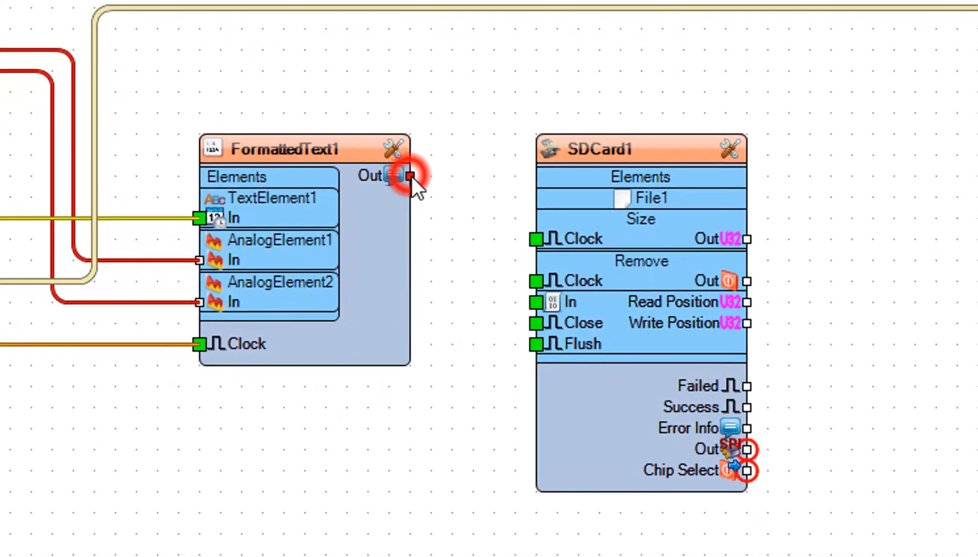
pyautogui.moveTo(409, 175); pyautogui.dragTo(535, 302)
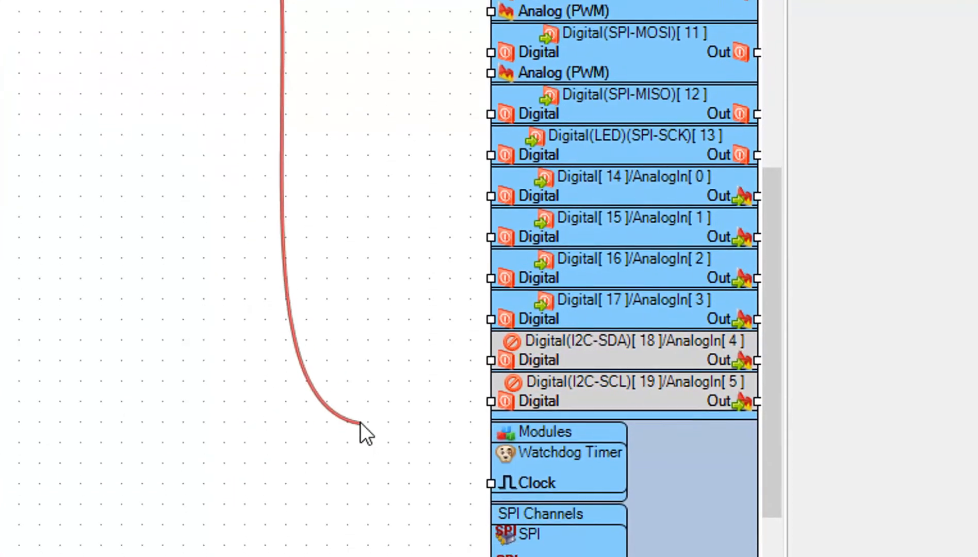
pyautogui.scroll(-3)
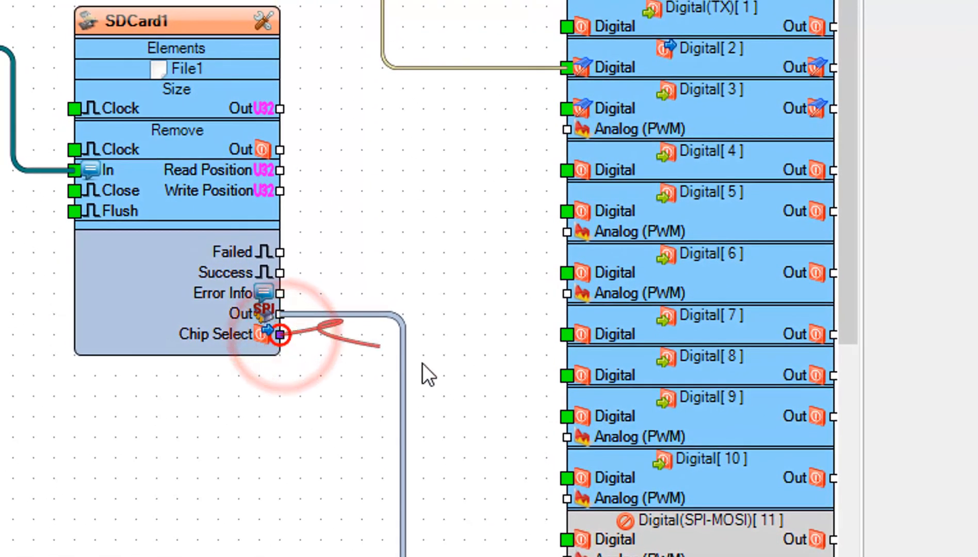
pyautogui.moveTo(279, 335); pyautogui.dragTo(566, 479)
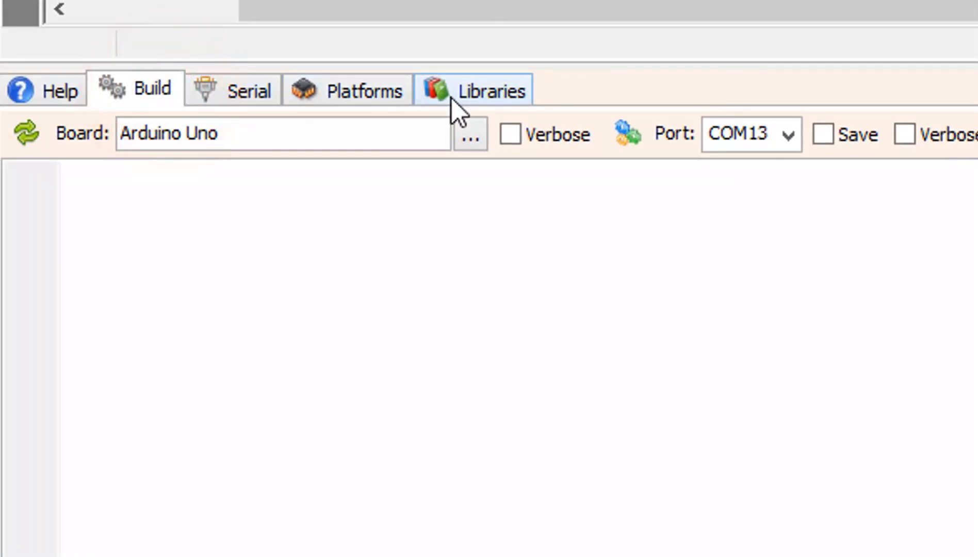
# Compile and upload the sketch to the Arduino Uno on COM13, both reporting success
pyautogui.click(739, 134)
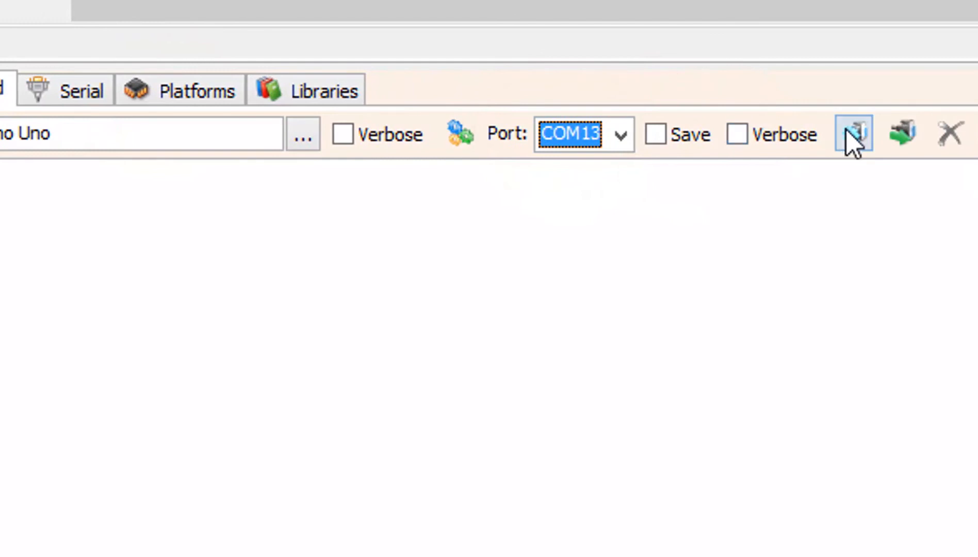
pyautogui.click(852, 133)
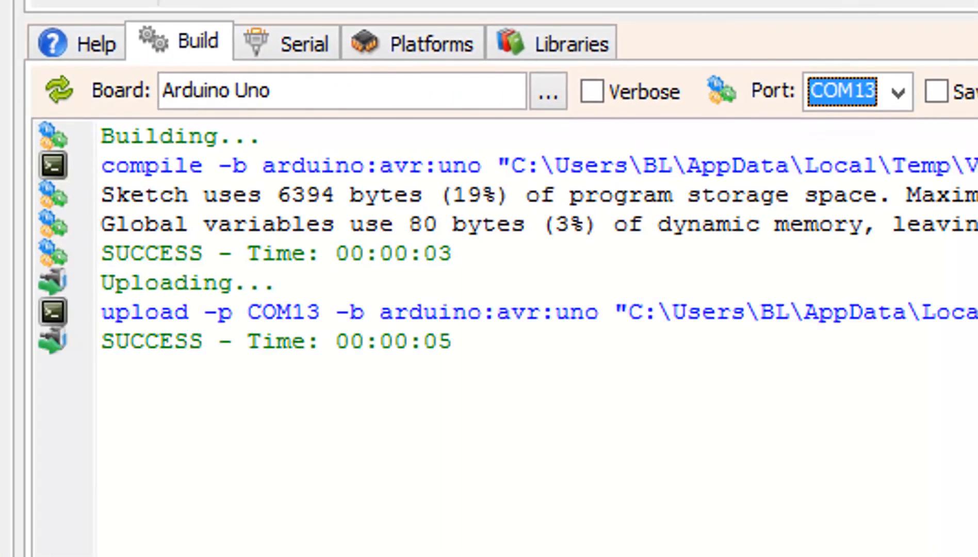